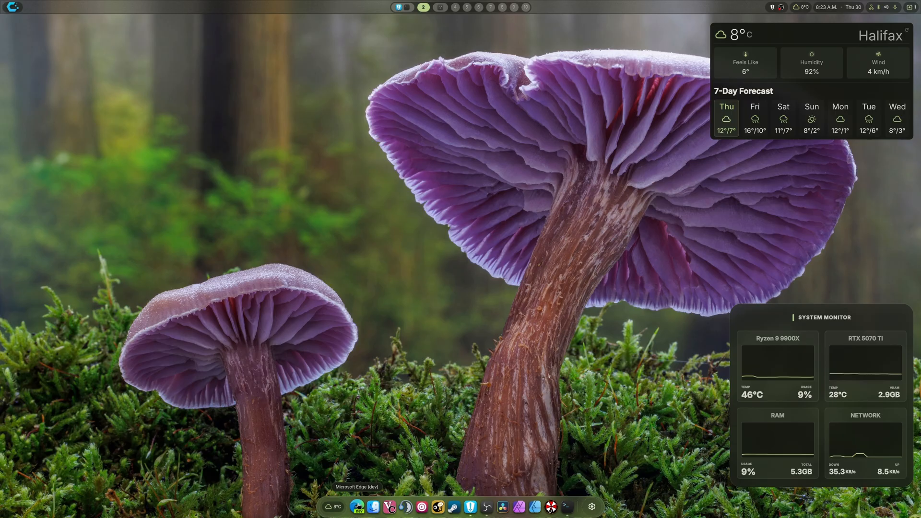
Step: Search 'uplay' in Edge and reach the official Ubisoft Connect download page
click(357, 506)
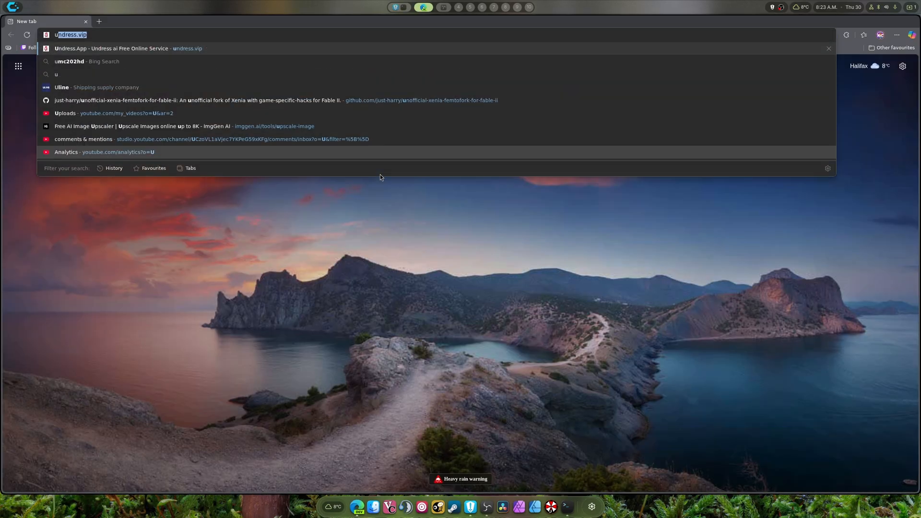
text(uplay)
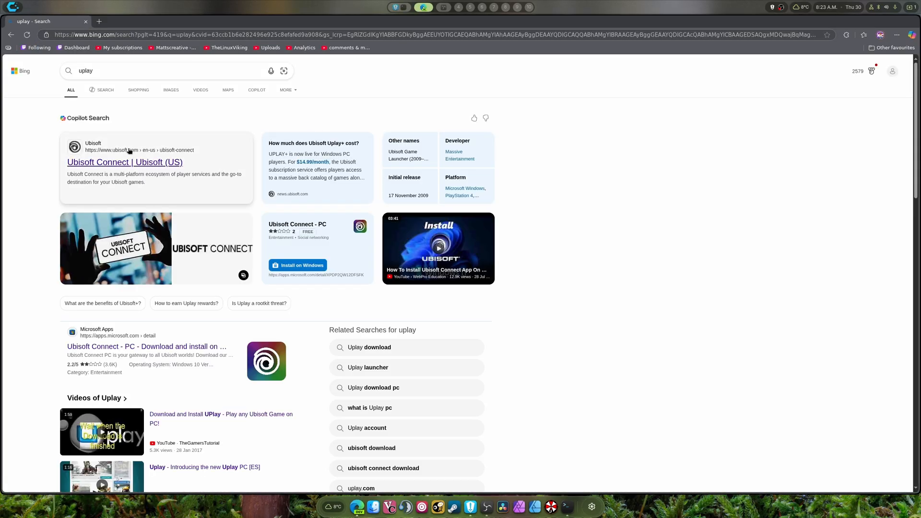
click(124, 162)
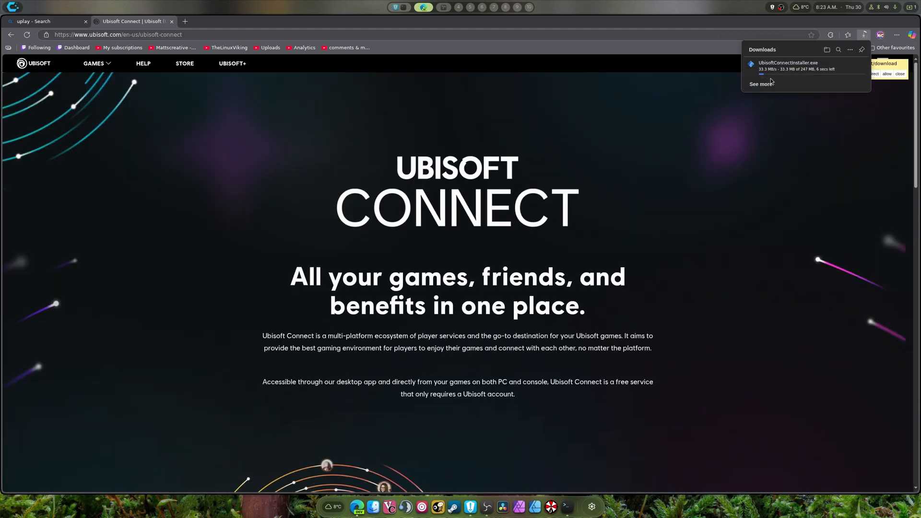
mouse_move(799, 155)
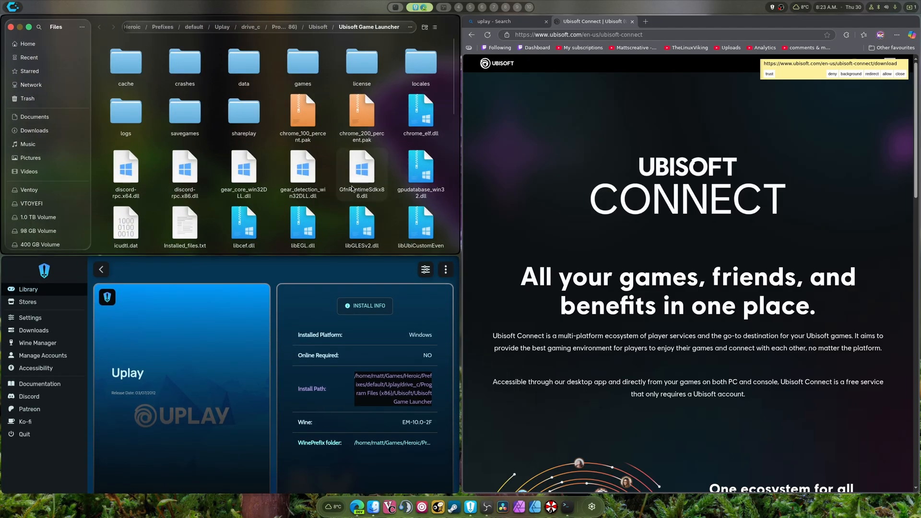
Step: Inspect Uplay's game folders, terminate the frozen Heroic, relaunch it and select the Uplay card
click(390, 27)
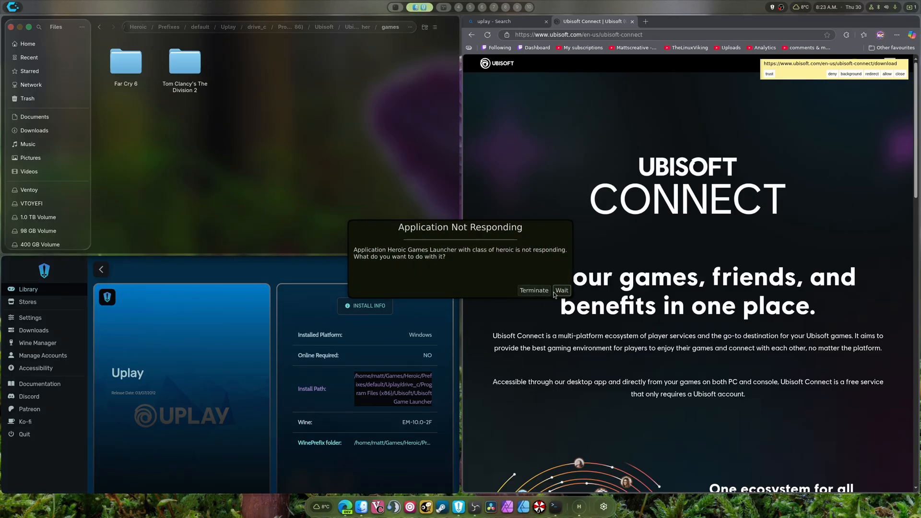
click(533, 290)
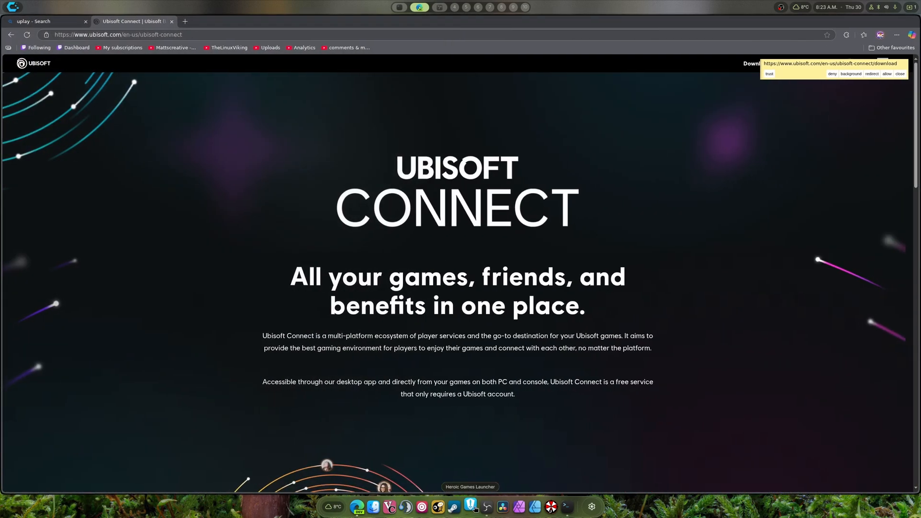
click(470, 506)
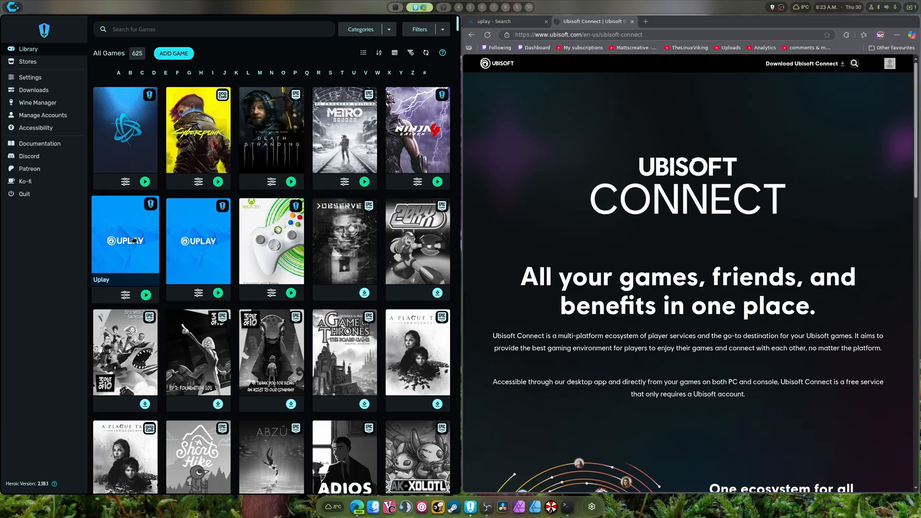
click(124, 241)
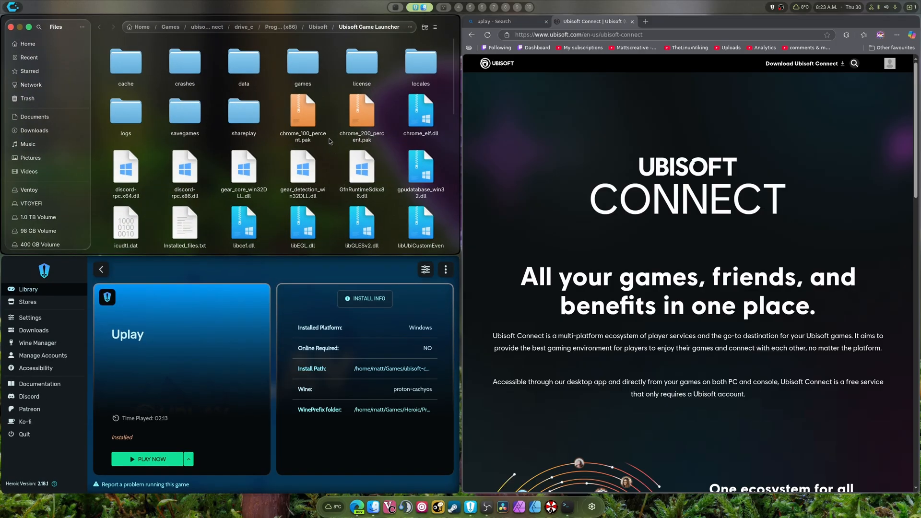
double_click(302, 61)
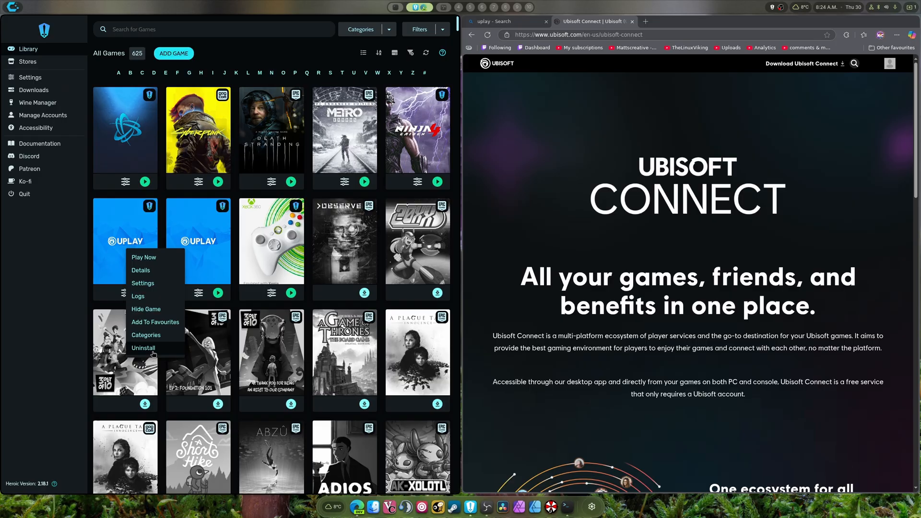
Step: Uninstall the existing Uplay entry so the library drops to 624 games
click(143, 348)
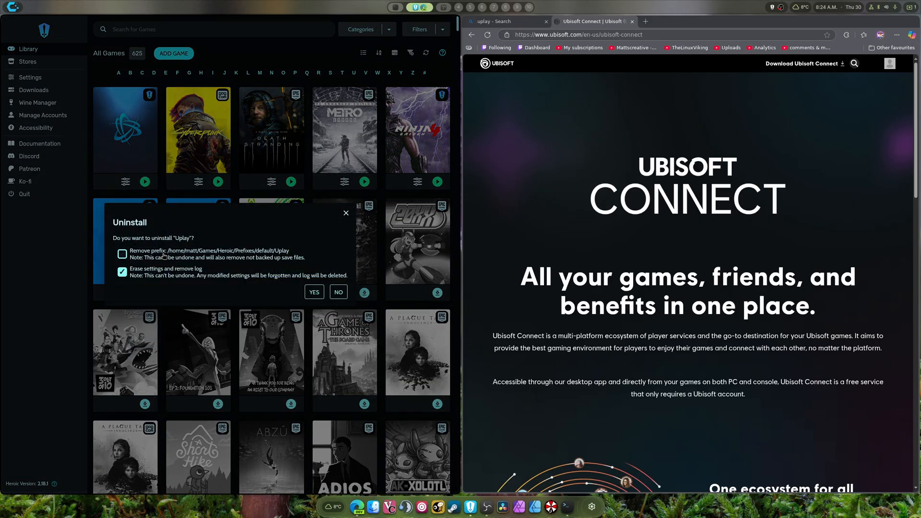
click(314, 292)
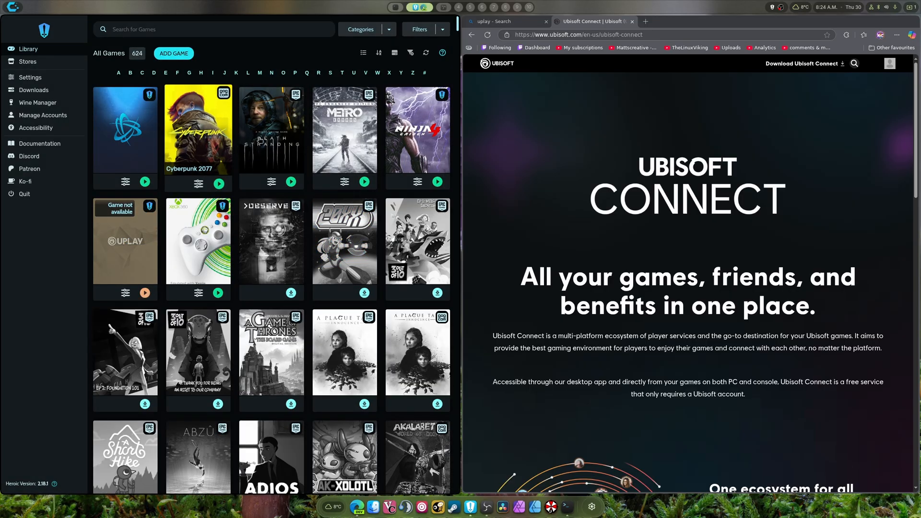
Step: Start a new non-store game titled 'Uplay' and expand its Wine version list
click(173, 53)
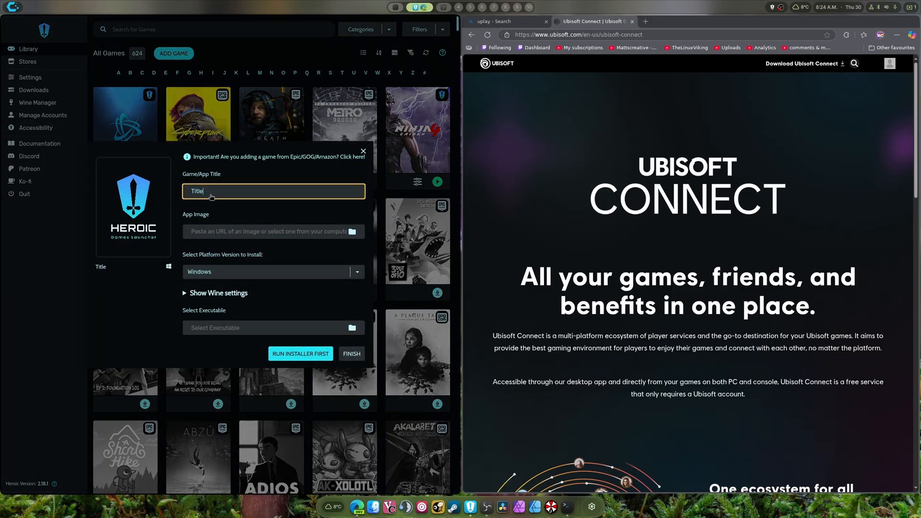
text(Upl)
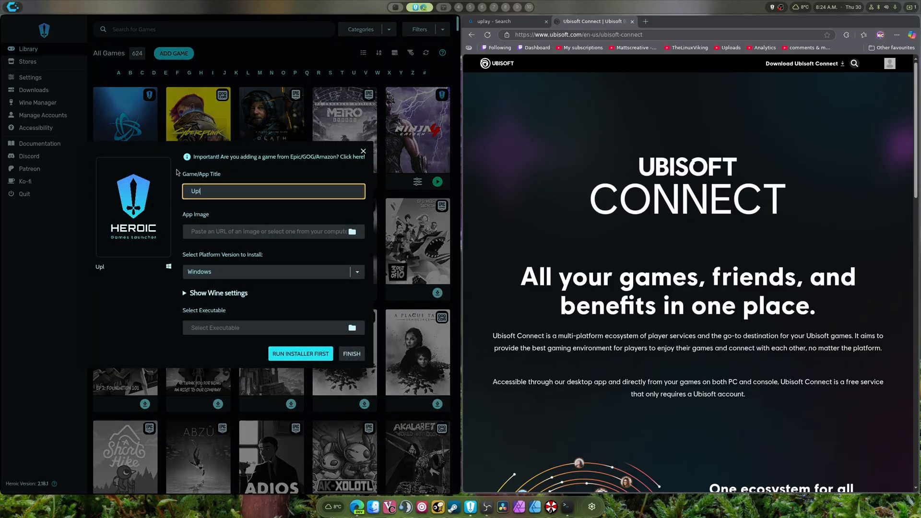
text(ay)
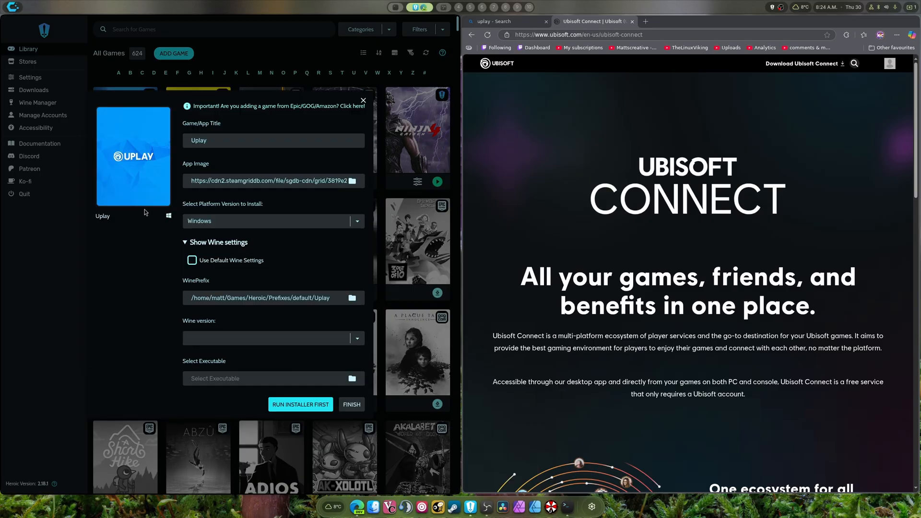
click(270, 338)
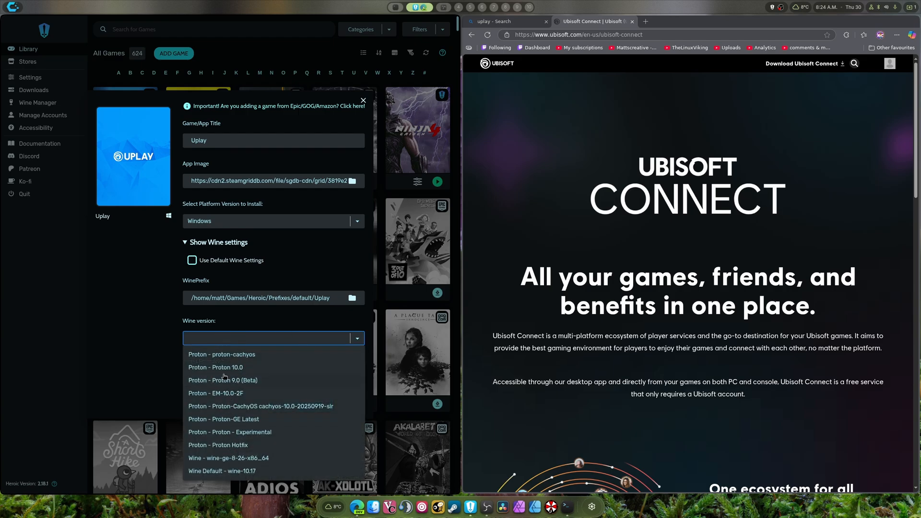
mouse_move(156, 344)
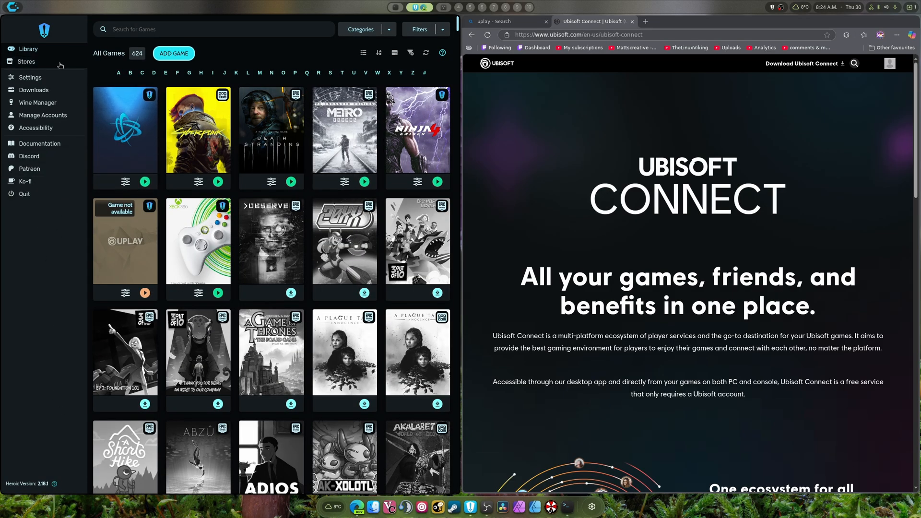
Step: Review Heroic's Advanced settings and list downloadable GE-Proton versions in Wine Manager
click(29, 77)
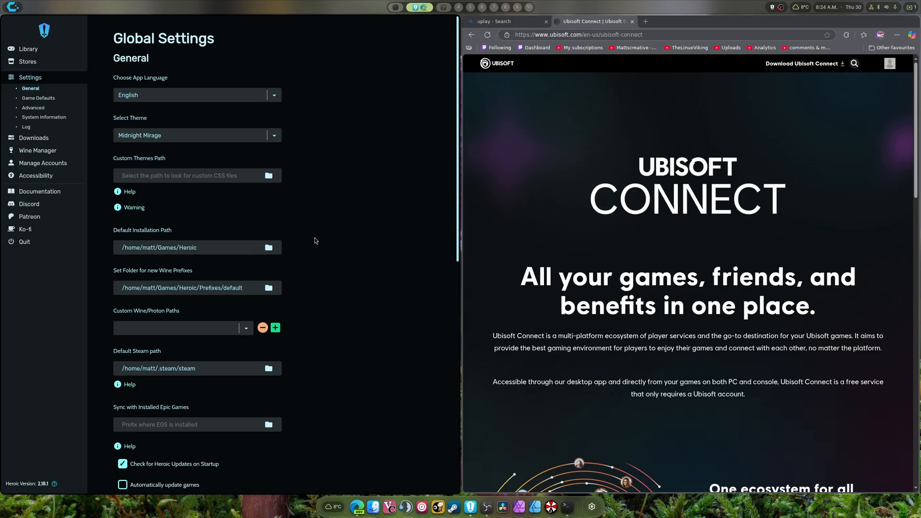
click(32, 107)
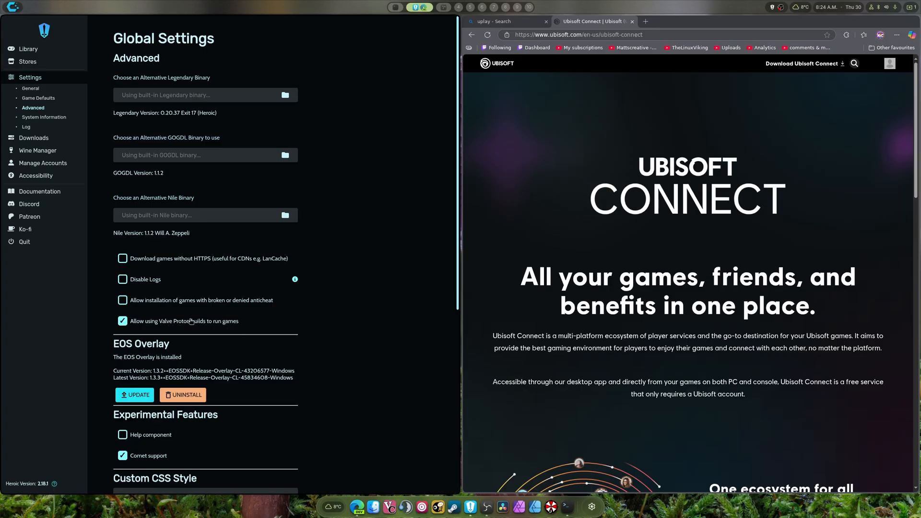
click(37, 103)
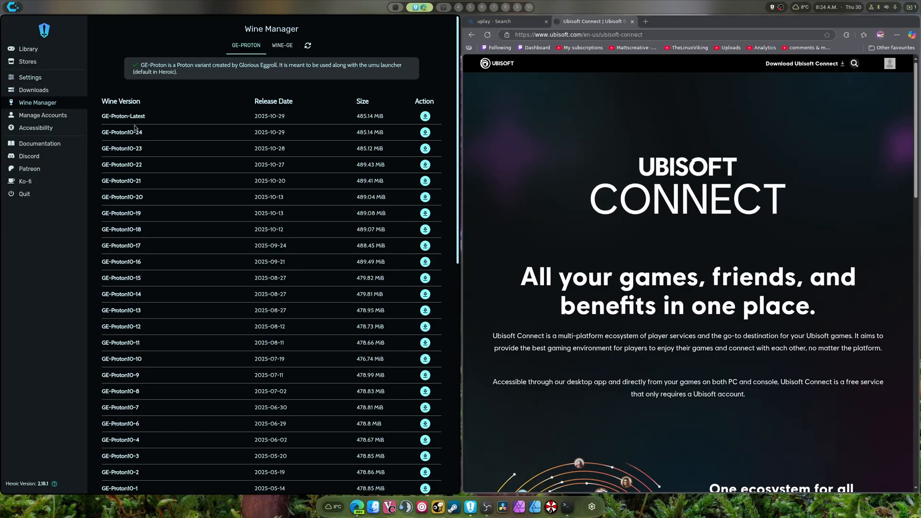
mouse_move(130, 136)
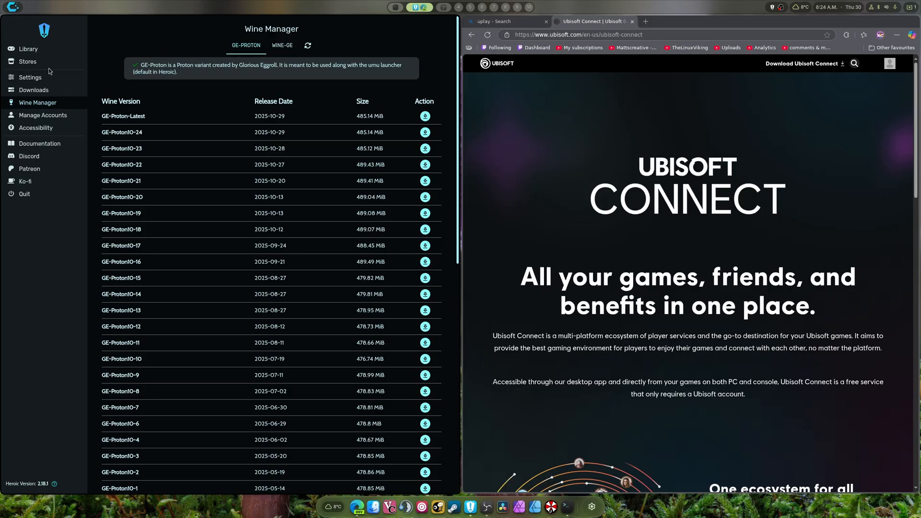
Step: Add a non-store game titled 'Uplay' running on Proton-GE Latest and run the installer first
click(28, 49)
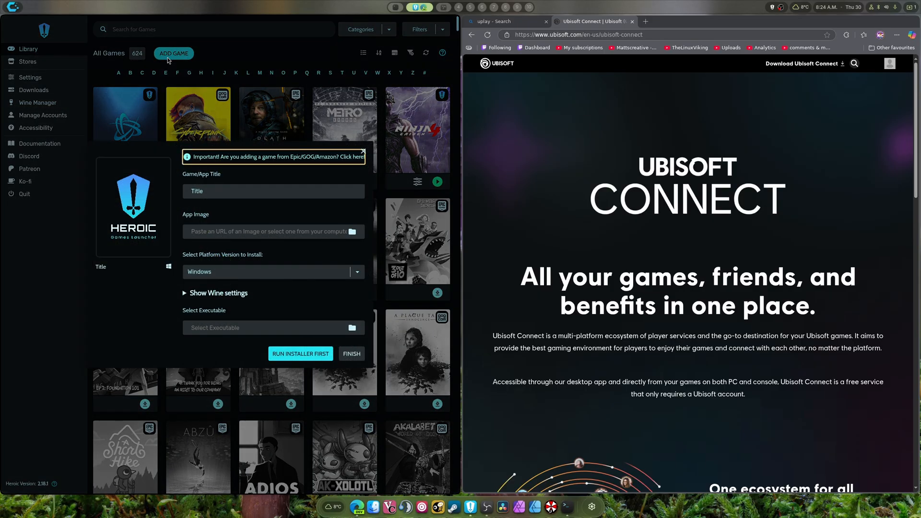
text(U)
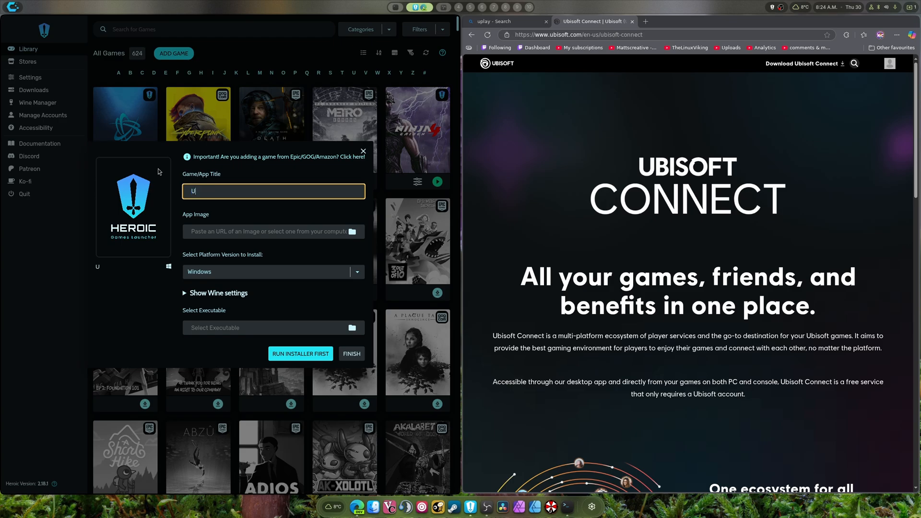
text(play)
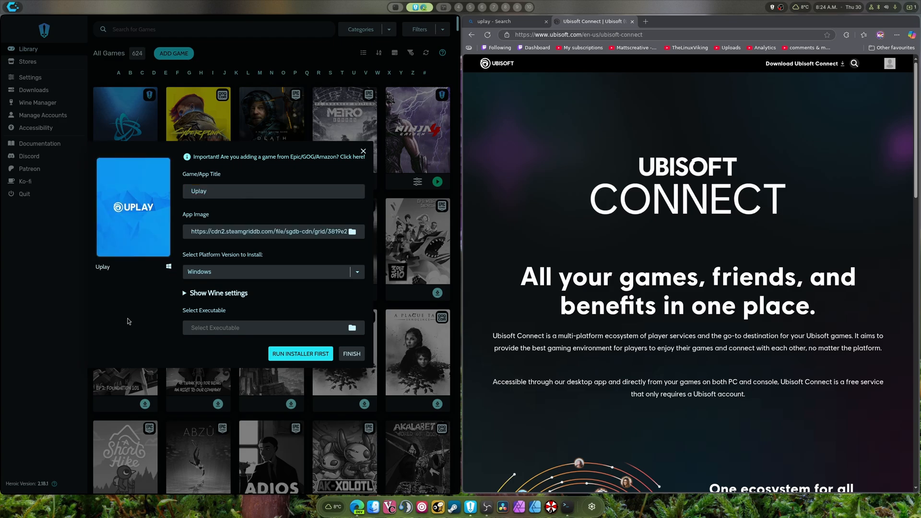
click(218, 293)
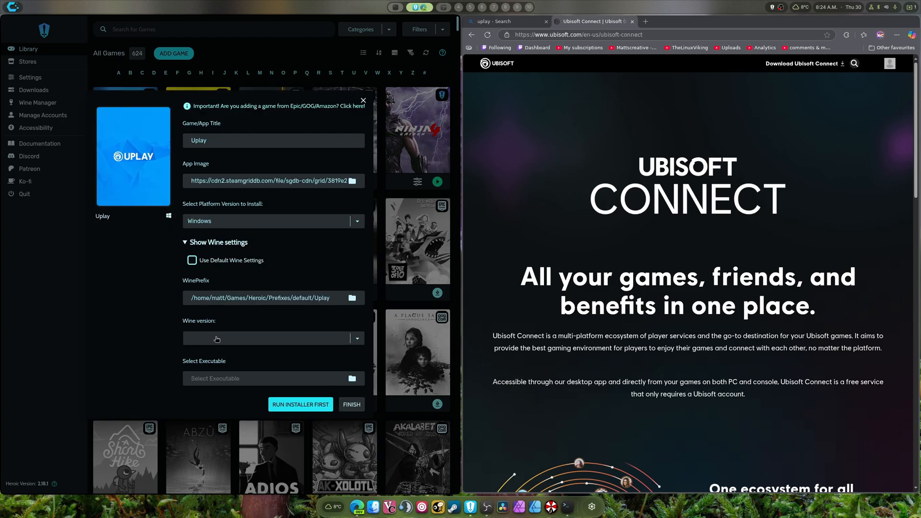
click(273, 337)
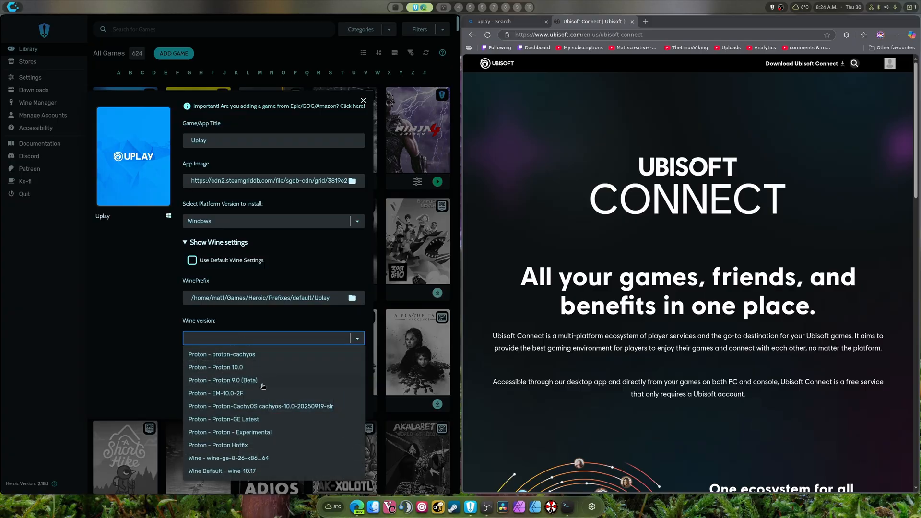
click(223, 419)
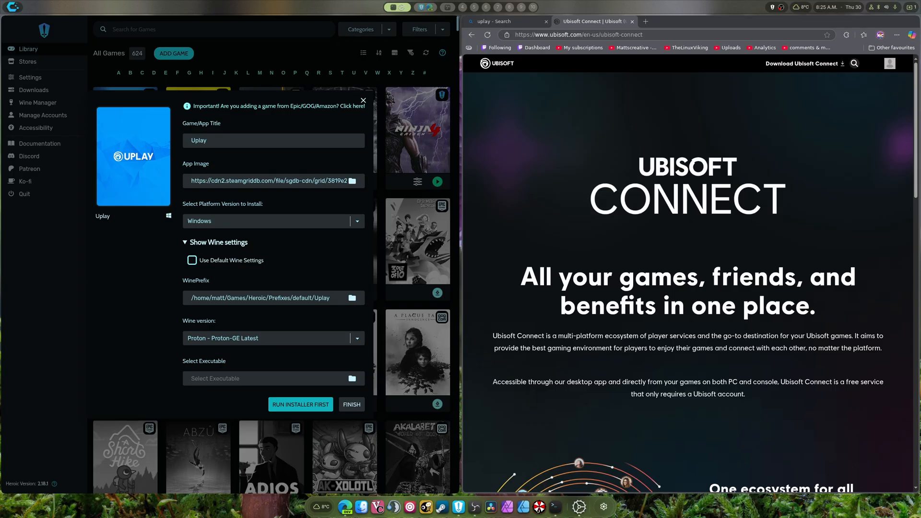
click(299, 404)
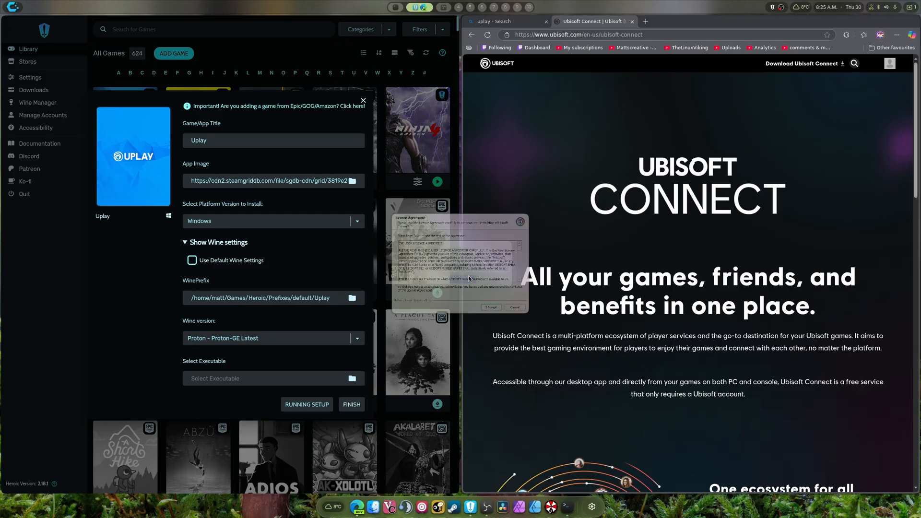
Step: Accept the Ubisoft Connect license and complete its setup into the Uplay prefix
click(490, 307)
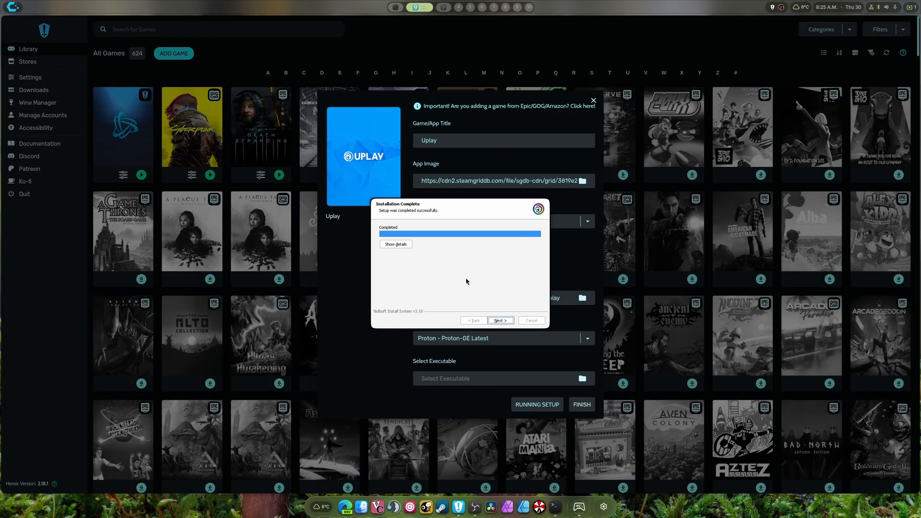
click(499, 321)
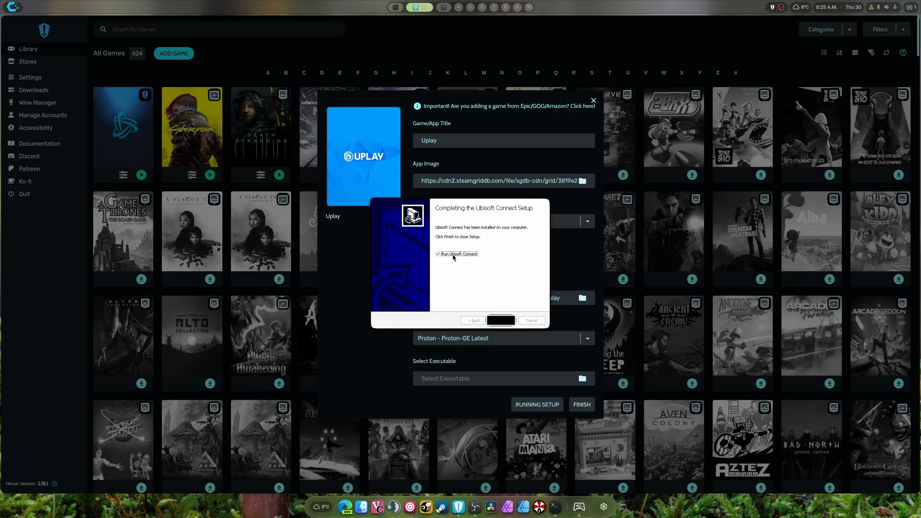
click(498, 320)
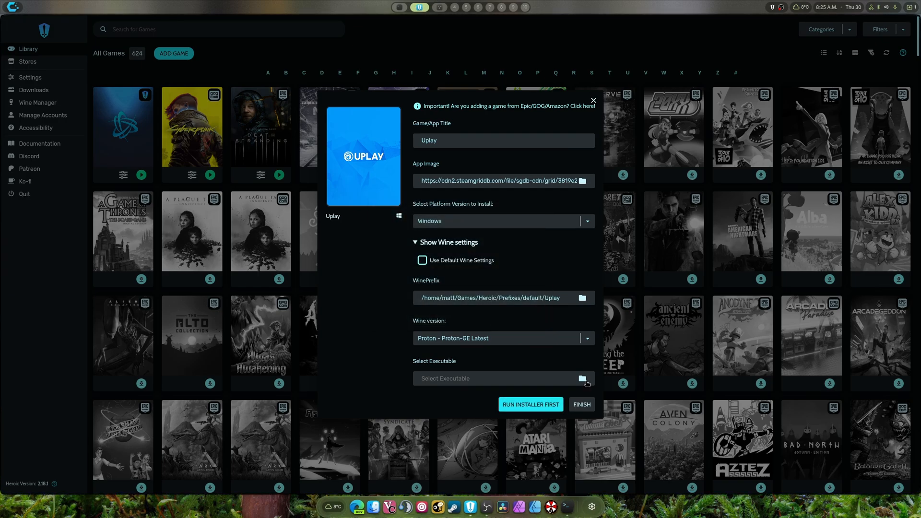
Step: Set the executable to UbisoftConnect.exe in Program Files (x86)/Ubisoft/Ubisoft Game Launcher
click(582, 379)
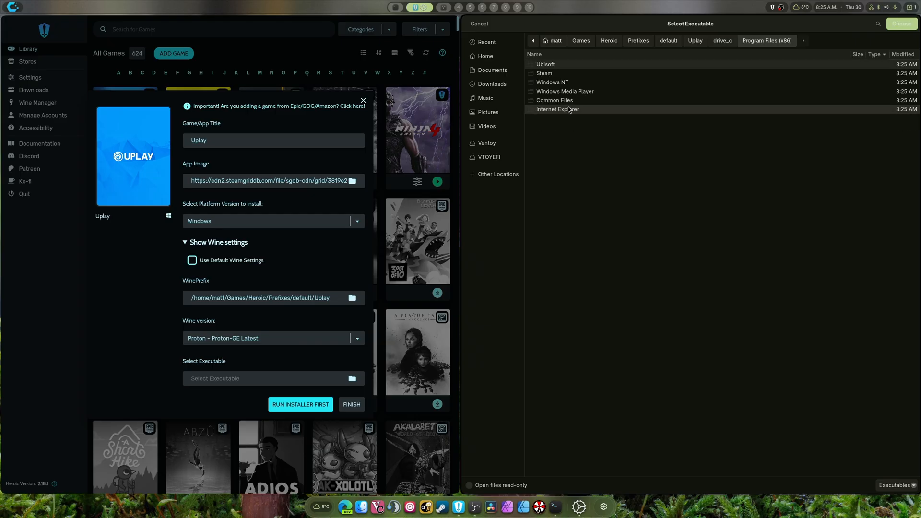
double_click(544, 64)
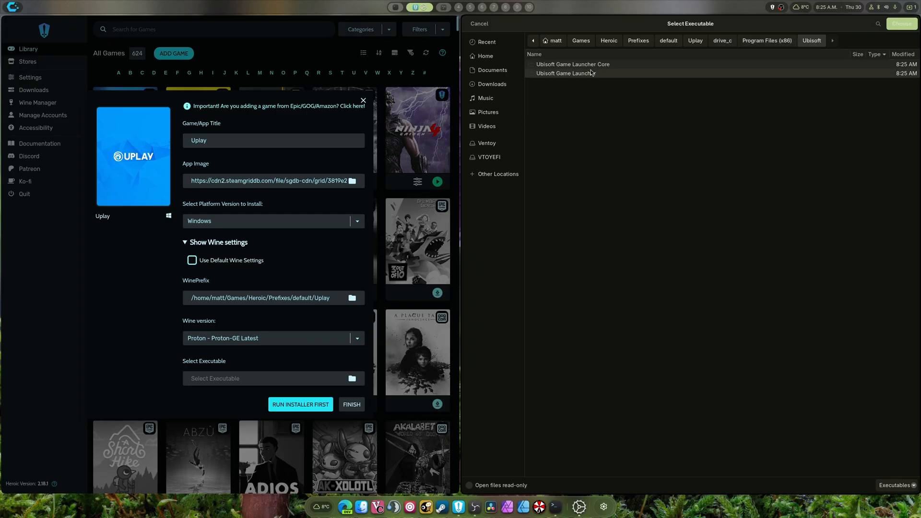
double_click(565, 73)
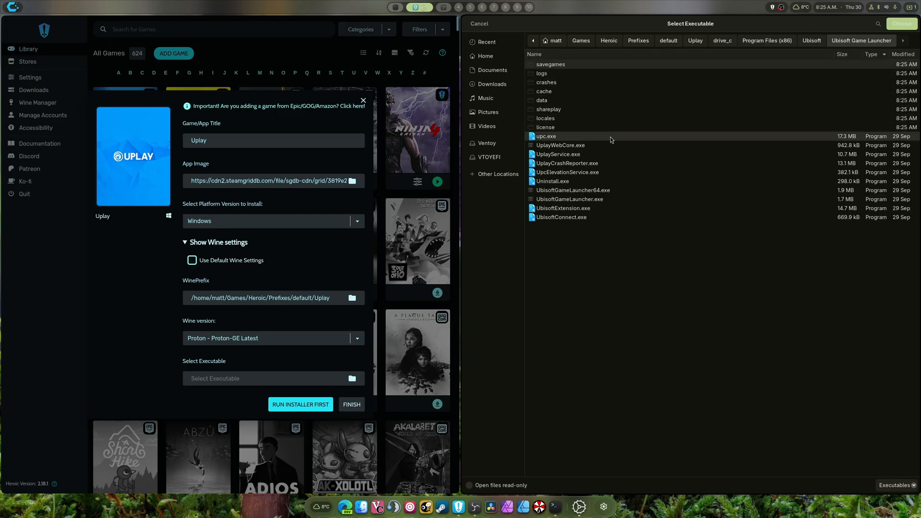
click(561, 217)
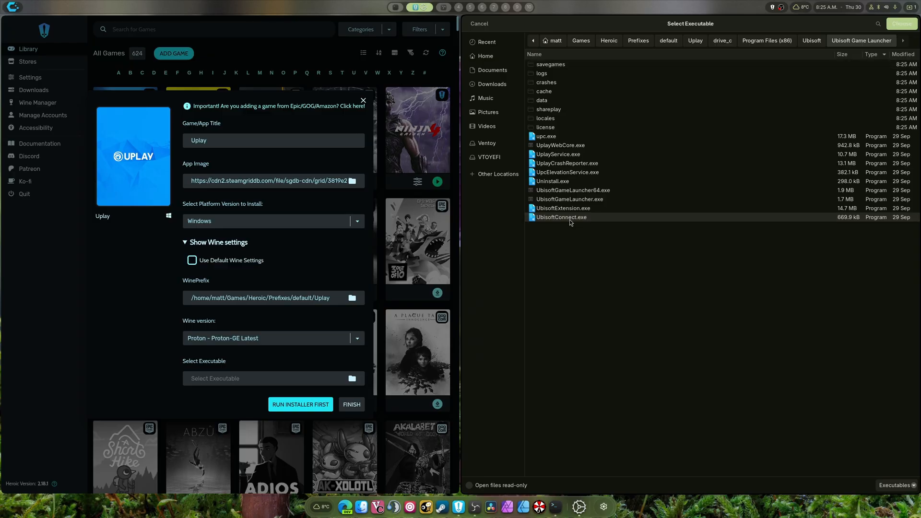
double_click(561, 217)
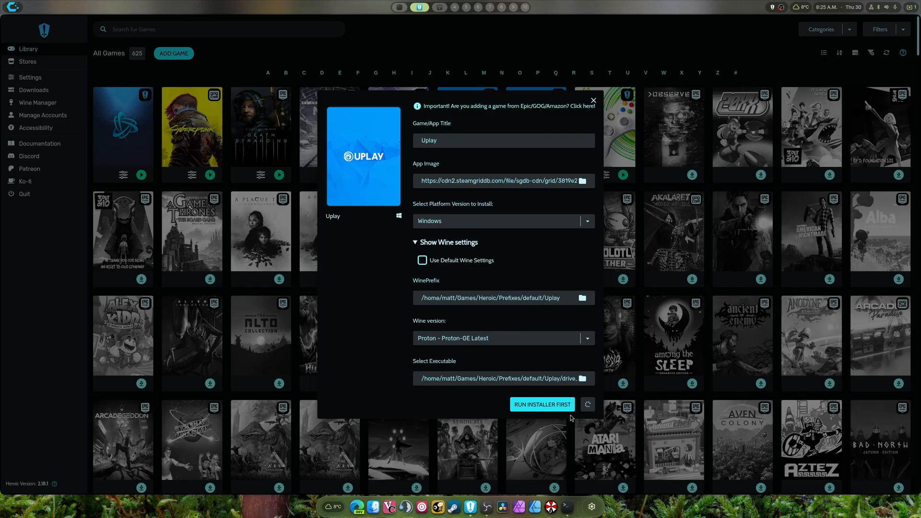
Step: Finish adding Uplay, reach the Ubisoft Connect login screen and close it
click(593, 100)
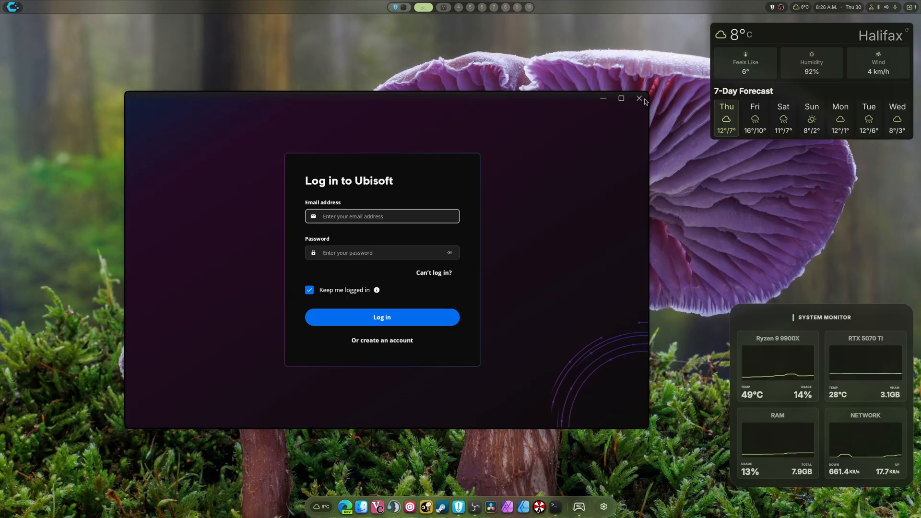
click(639, 98)
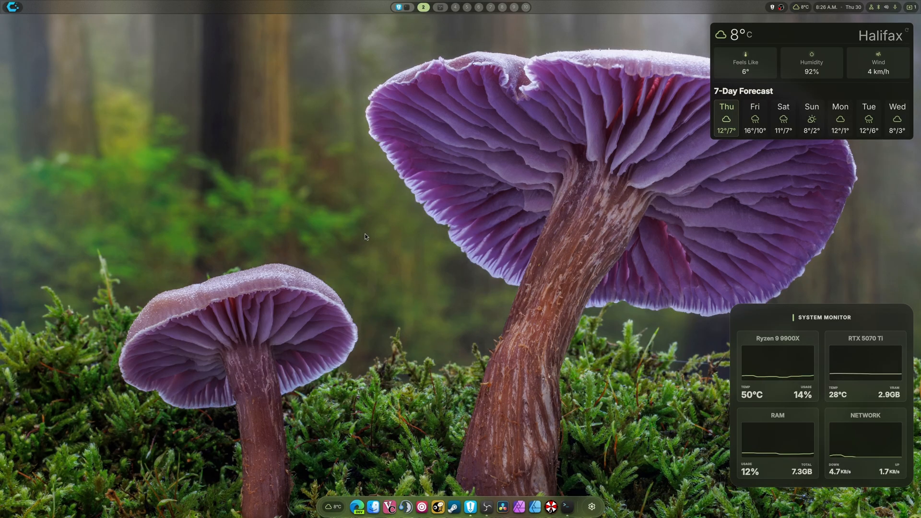
mouse_move(575, 249)
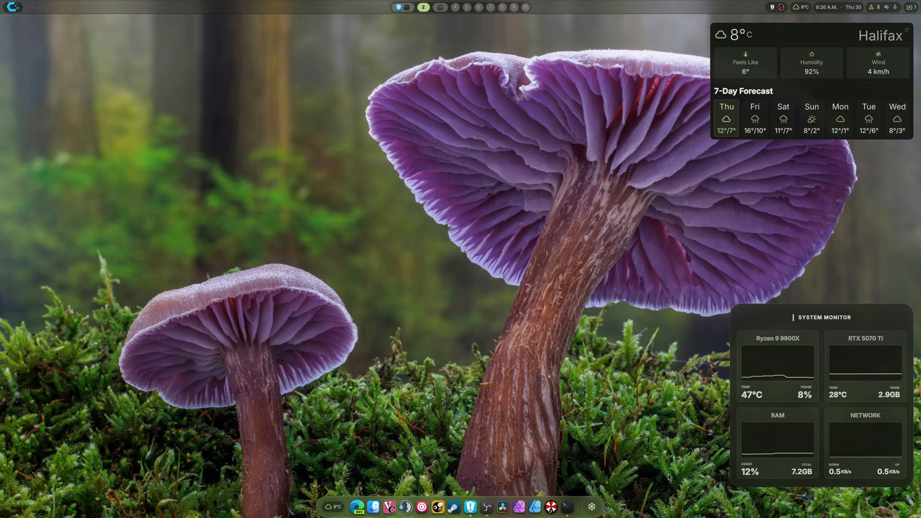
Step: Browse the shell's Sound and Default Apps settings, including the Web Browser choices
click(592, 506)
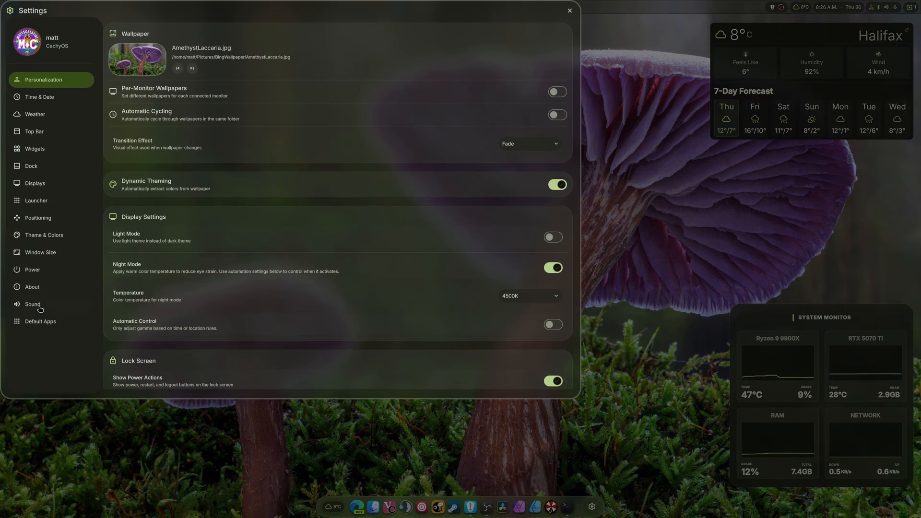
click(33, 304)
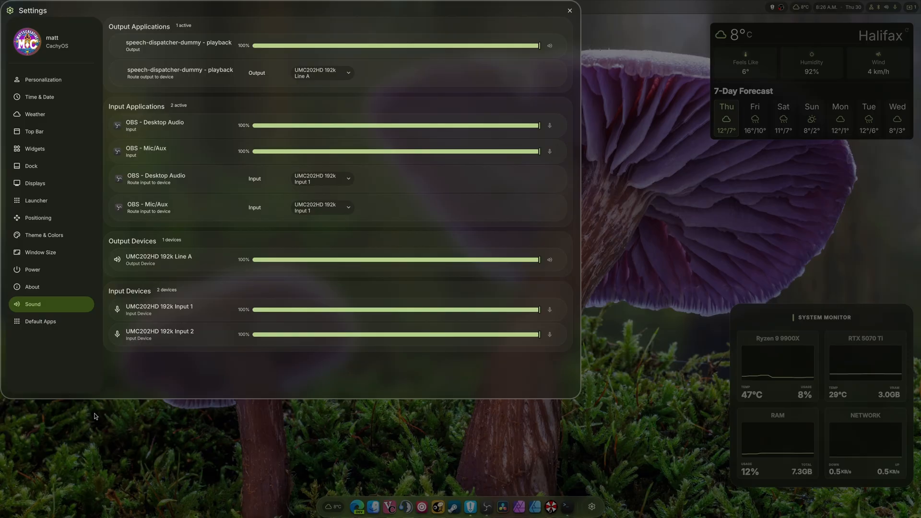
click(40, 321)
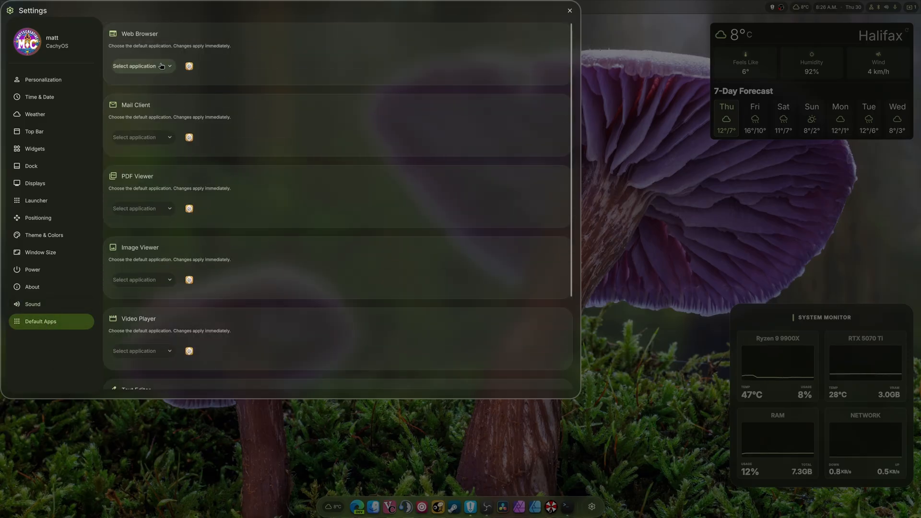
click(141, 67)
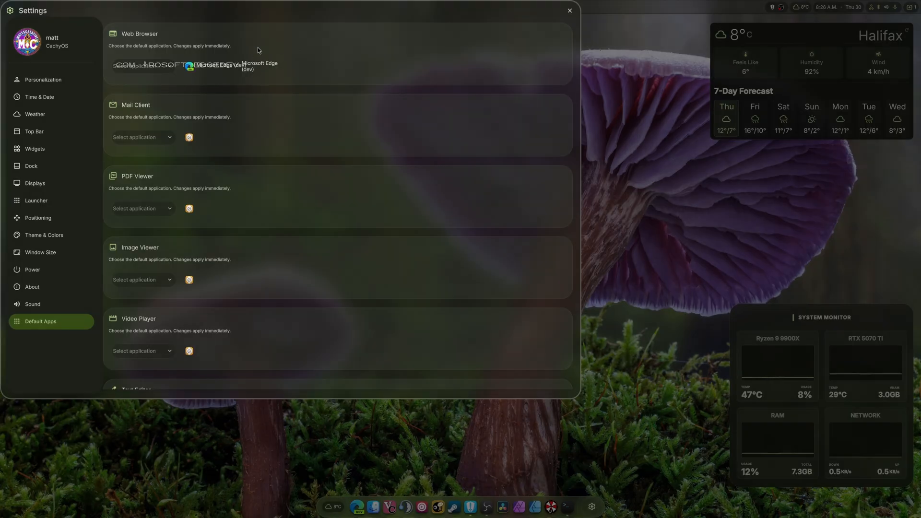
mouse_move(84, 263)
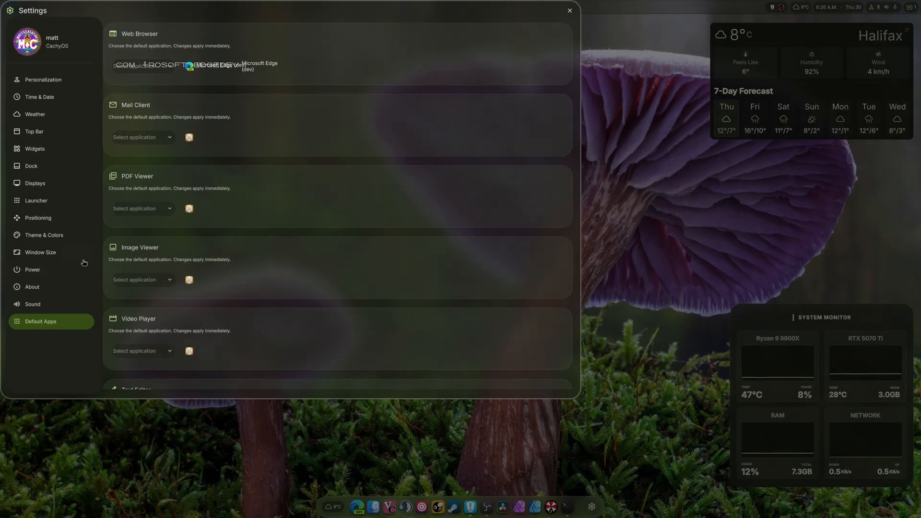
Step: Scroll through the Dock page's icon, padding and border options
click(31, 166)
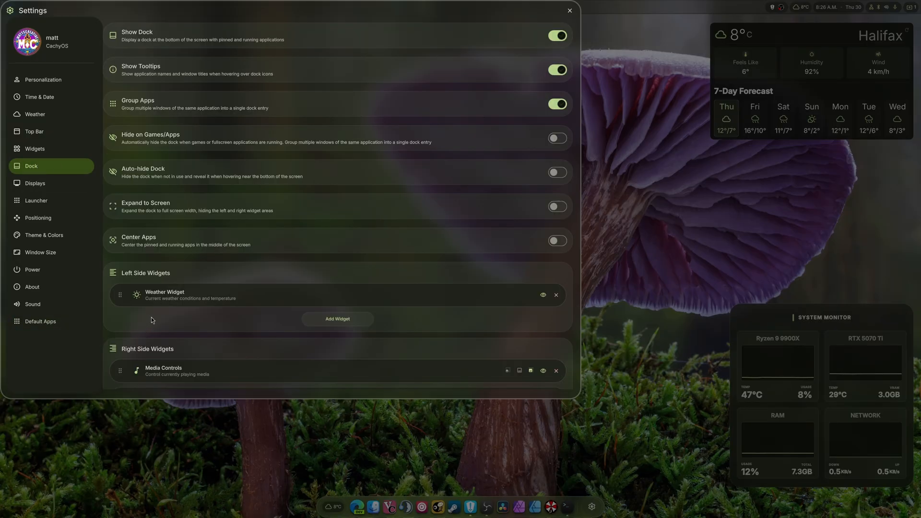
mouse_move(545, 156)
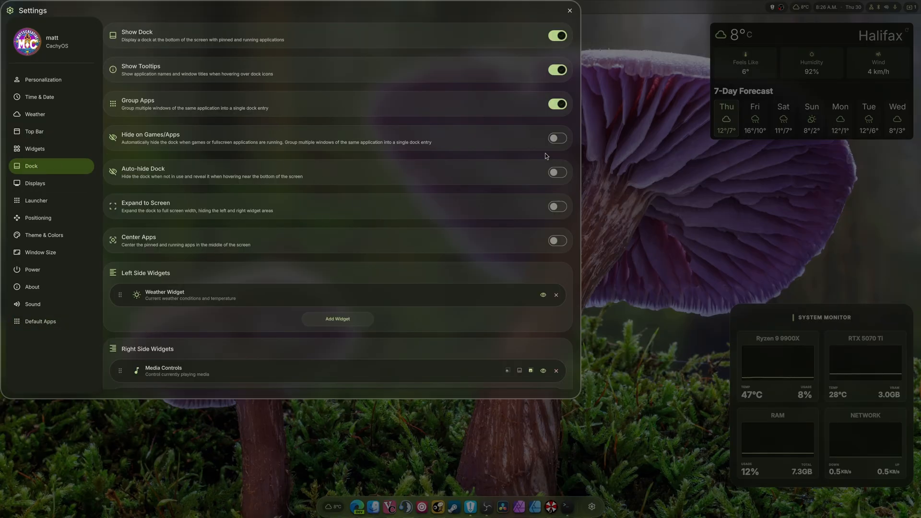
scroll(down, 3)
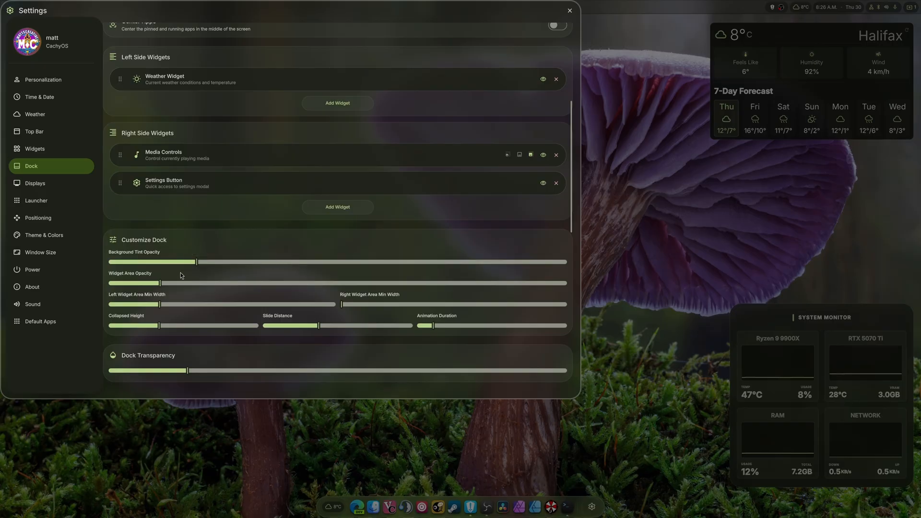
scroll(down, 3)
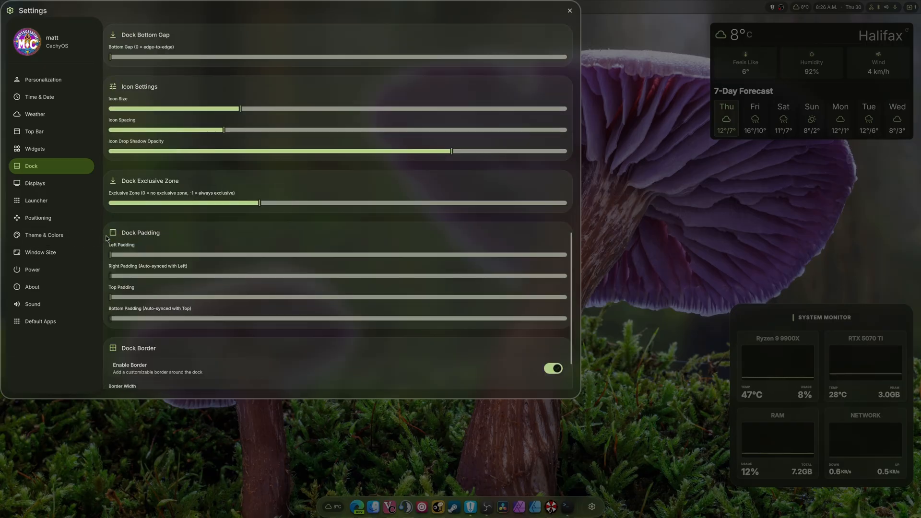
Step: Look over Theme & Colors and Top Bar options, then close the Settings window
click(44, 235)
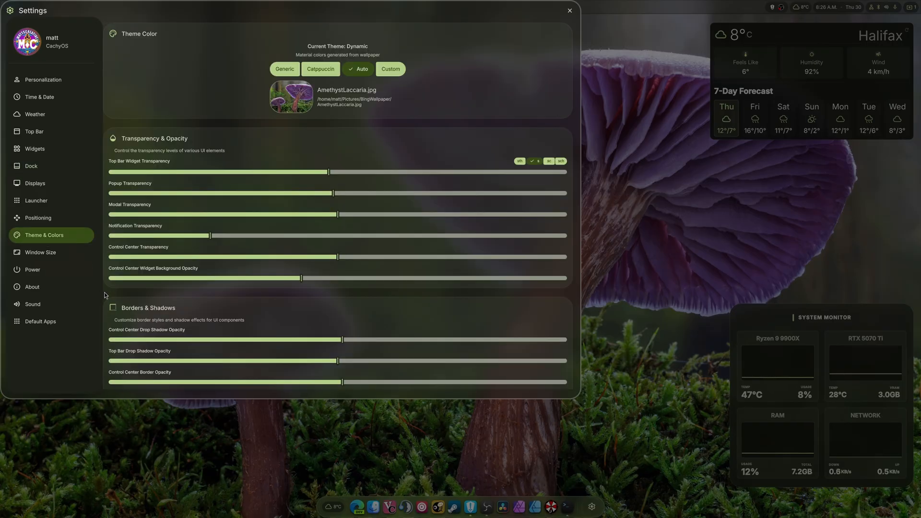
scroll(down, 3)
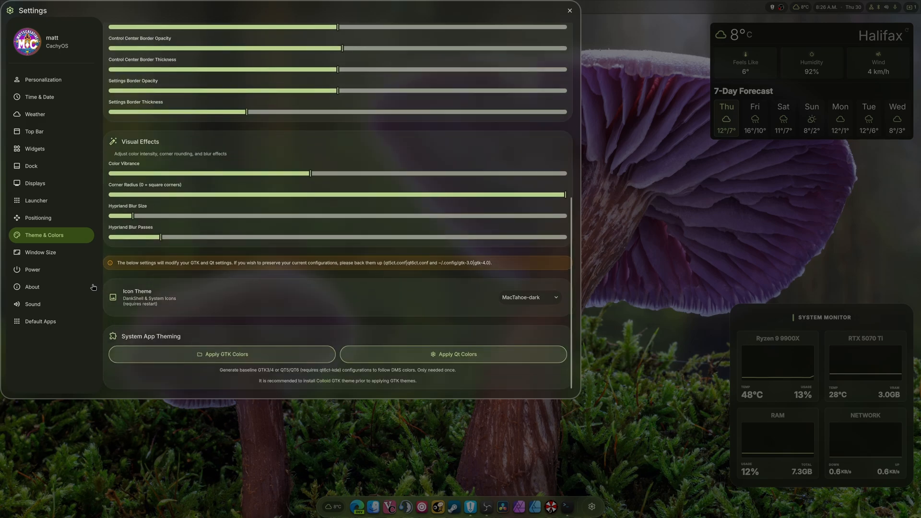
click(34, 132)
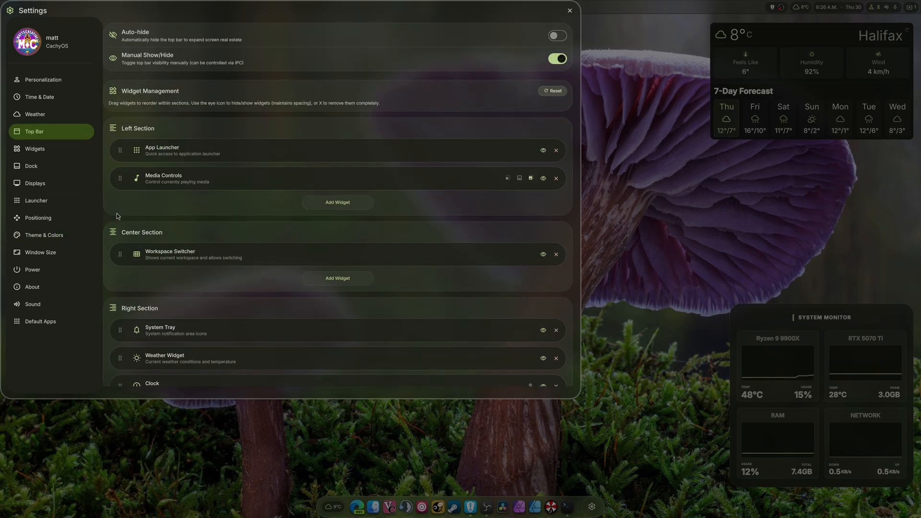
scroll(down, 3)
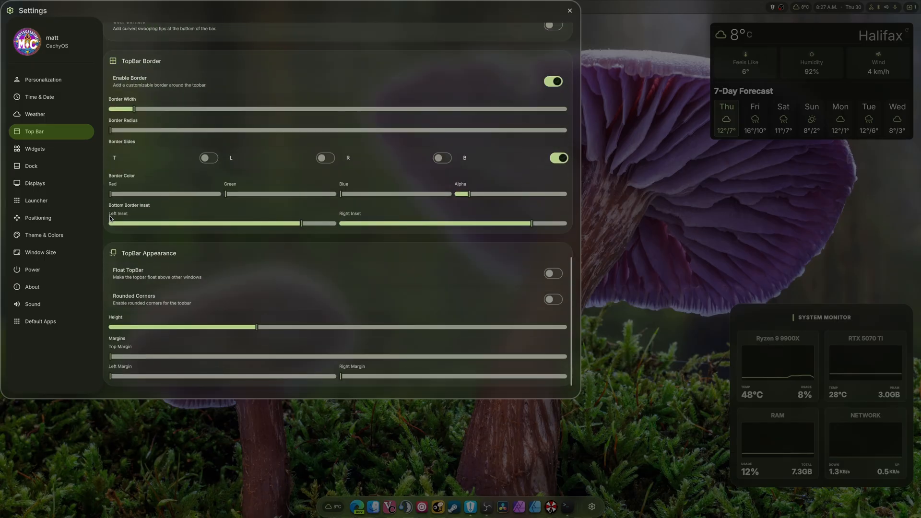
click(568, 9)
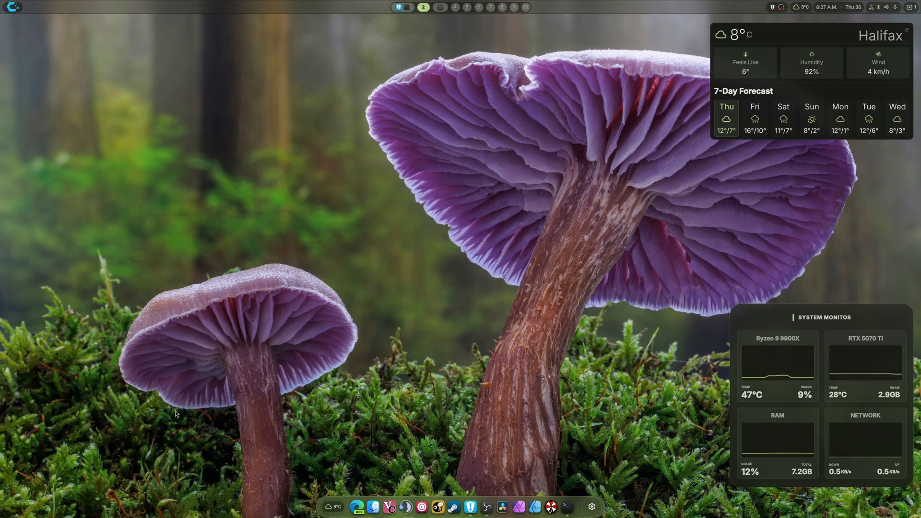
mouse_move(176, 404)
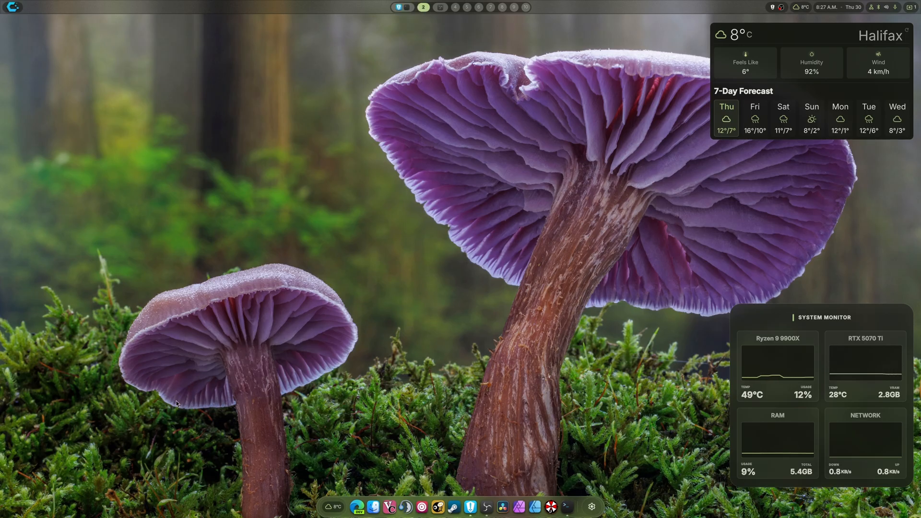